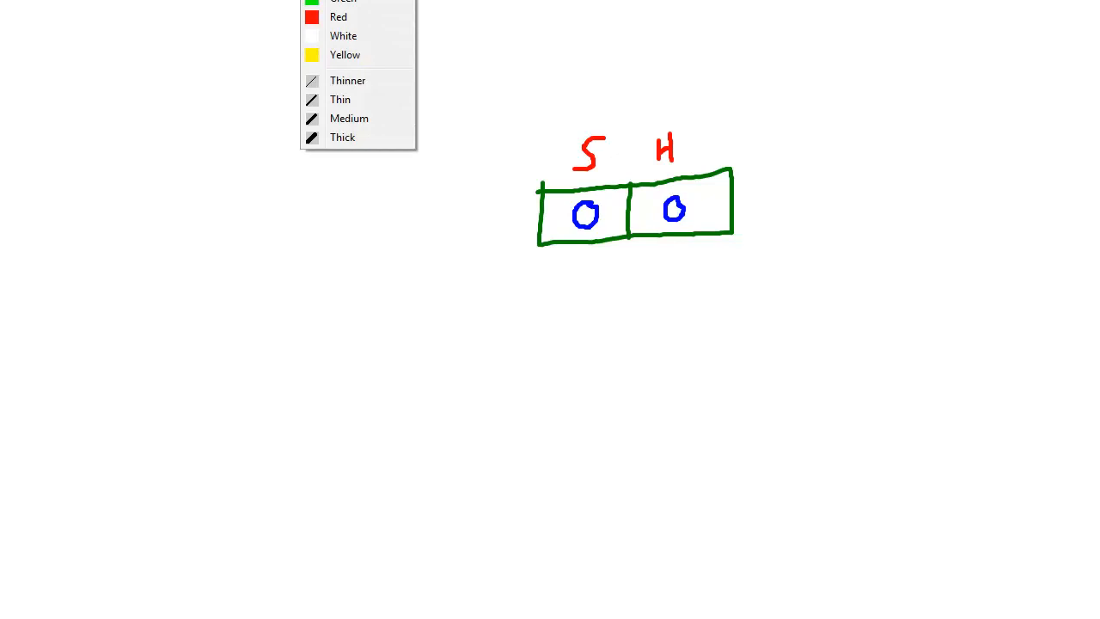
{"action": "mouse_move", "coordinate": [619, 226]}
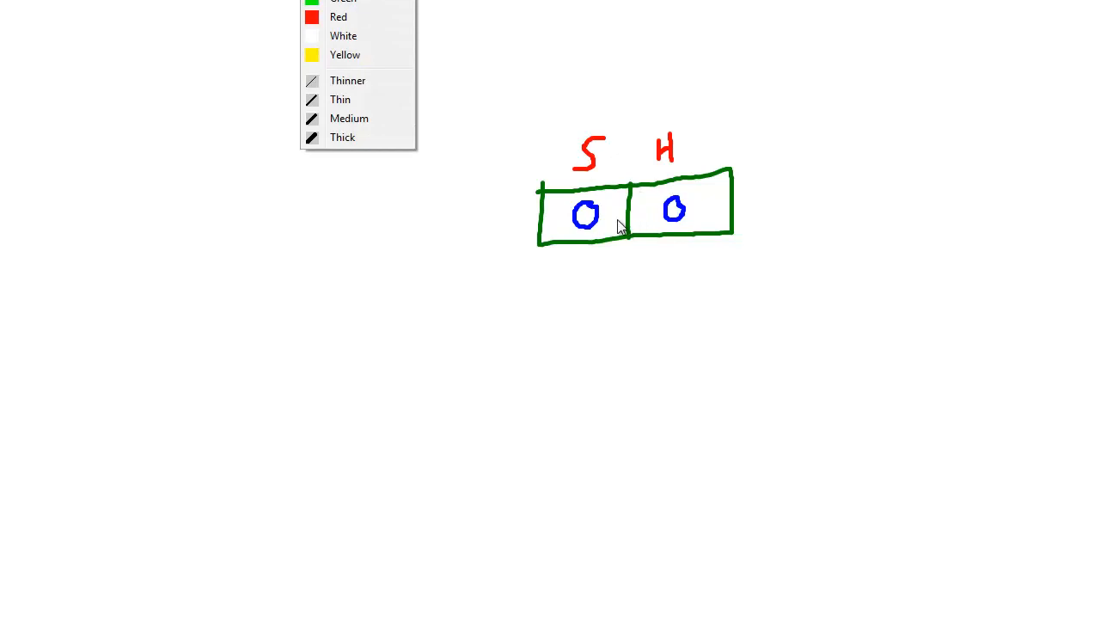